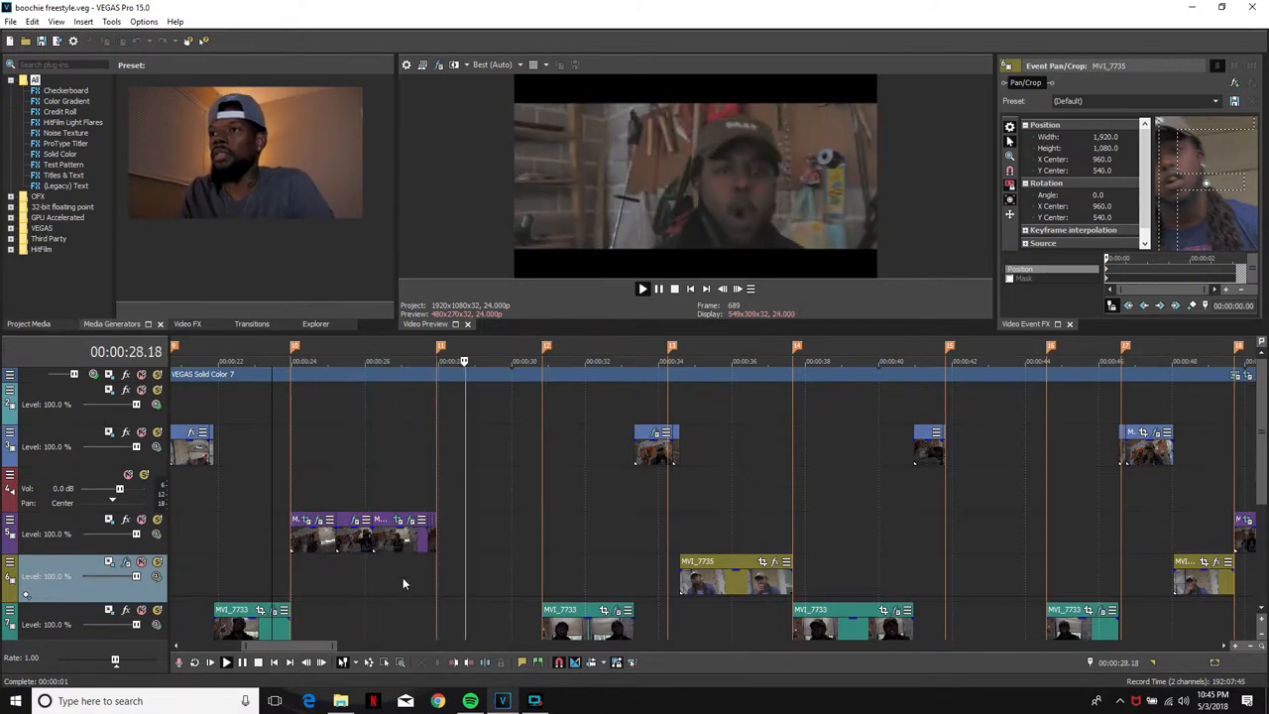
Clear the event selection and zoom in on MVI_7722 near 00:00:27.
{"action": "left_click", "coordinate": [392, 361]}
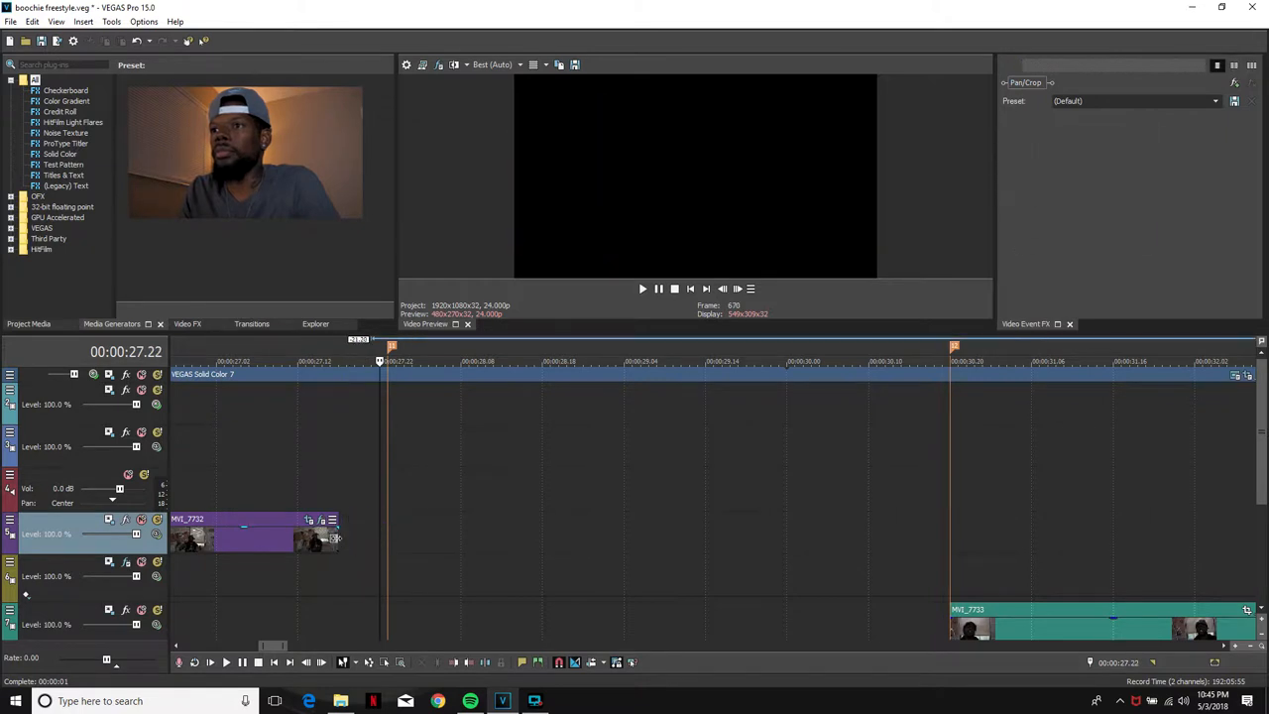
Step the playhead back frame by frame and cut a few-frame slice at the beat.
{"action": "left_click", "coordinate": [308, 520]}
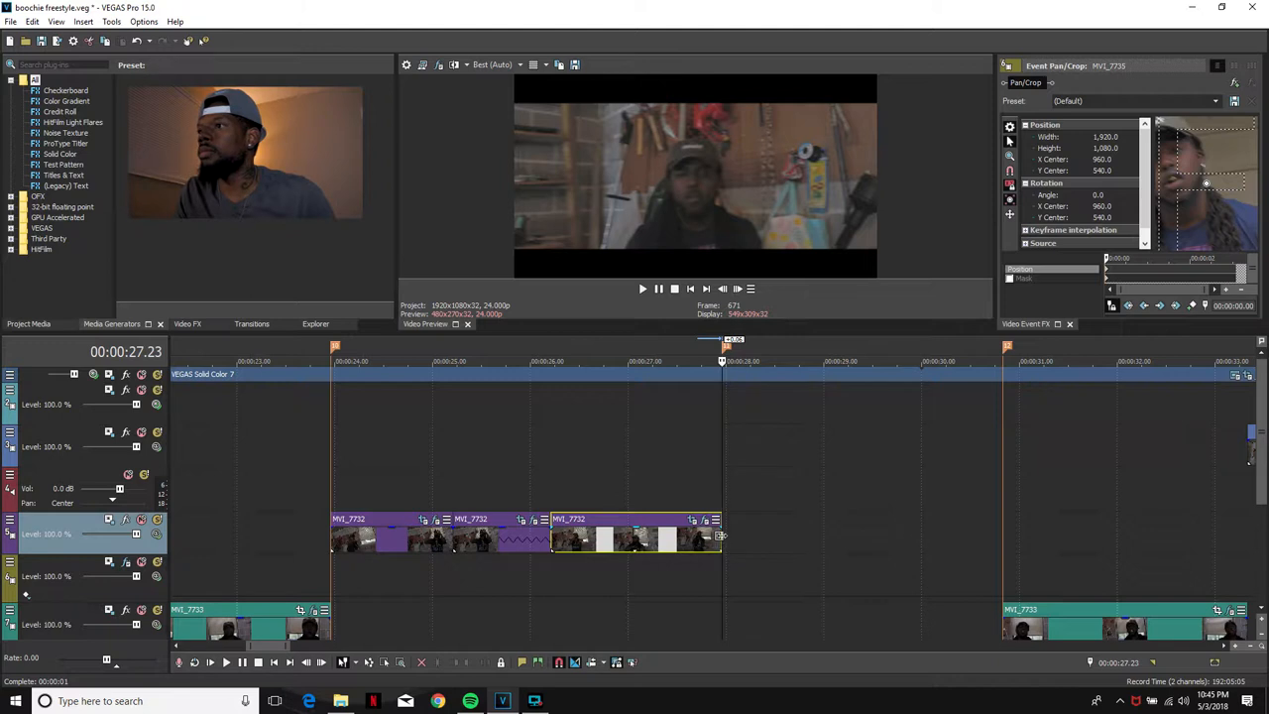
{"action": "mouse_move", "coordinate": [718, 520]}
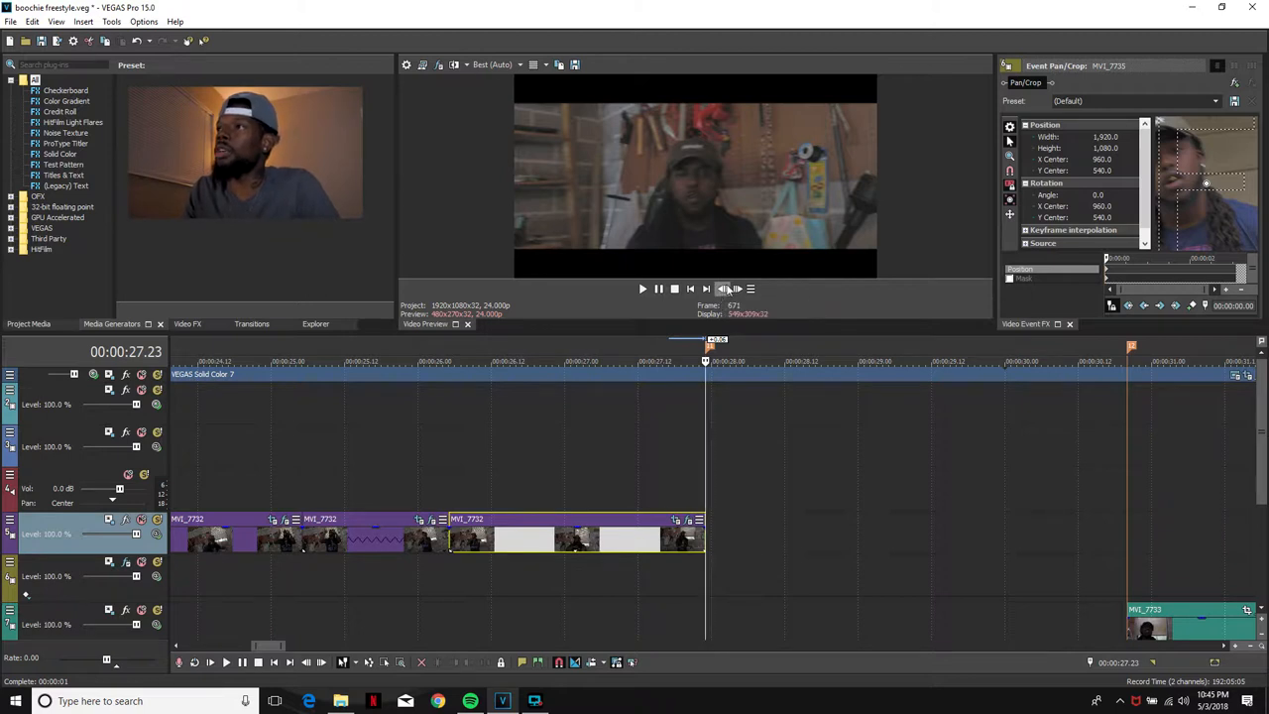
{"action": "mouse_move", "coordinate": [722, 290]}
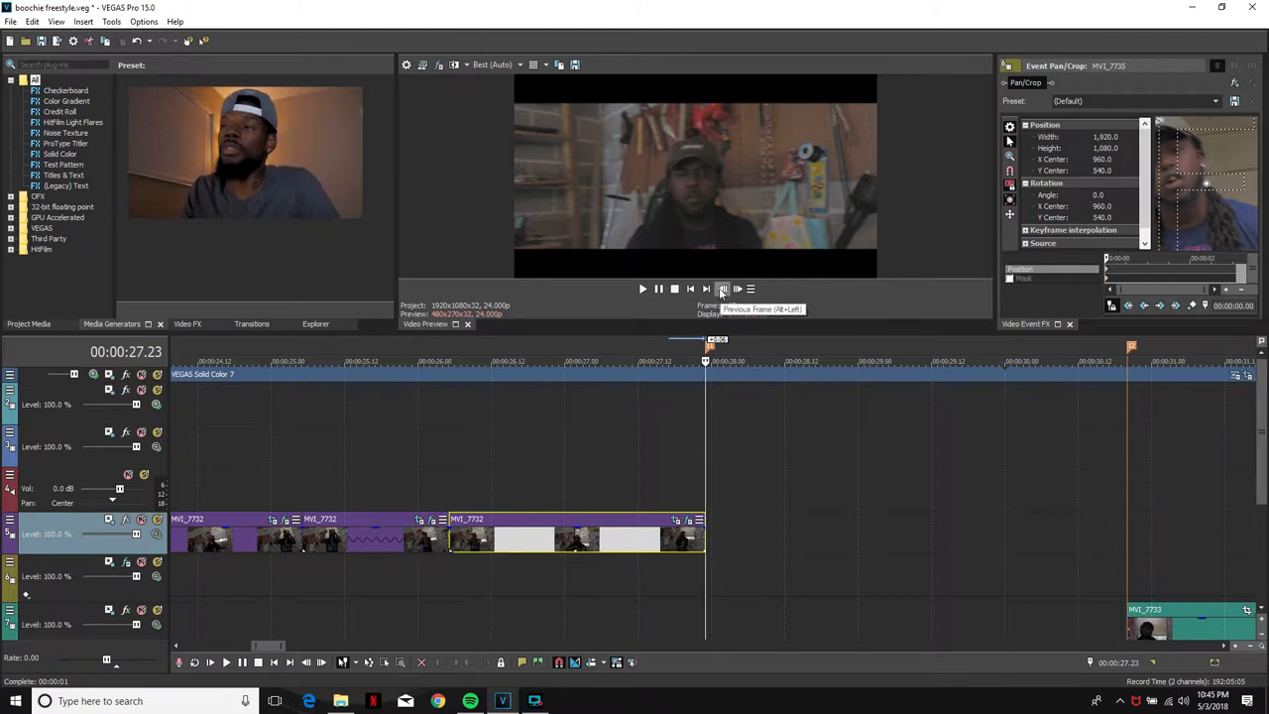
{"action": "left_click", "coordinate": [706, 290]}
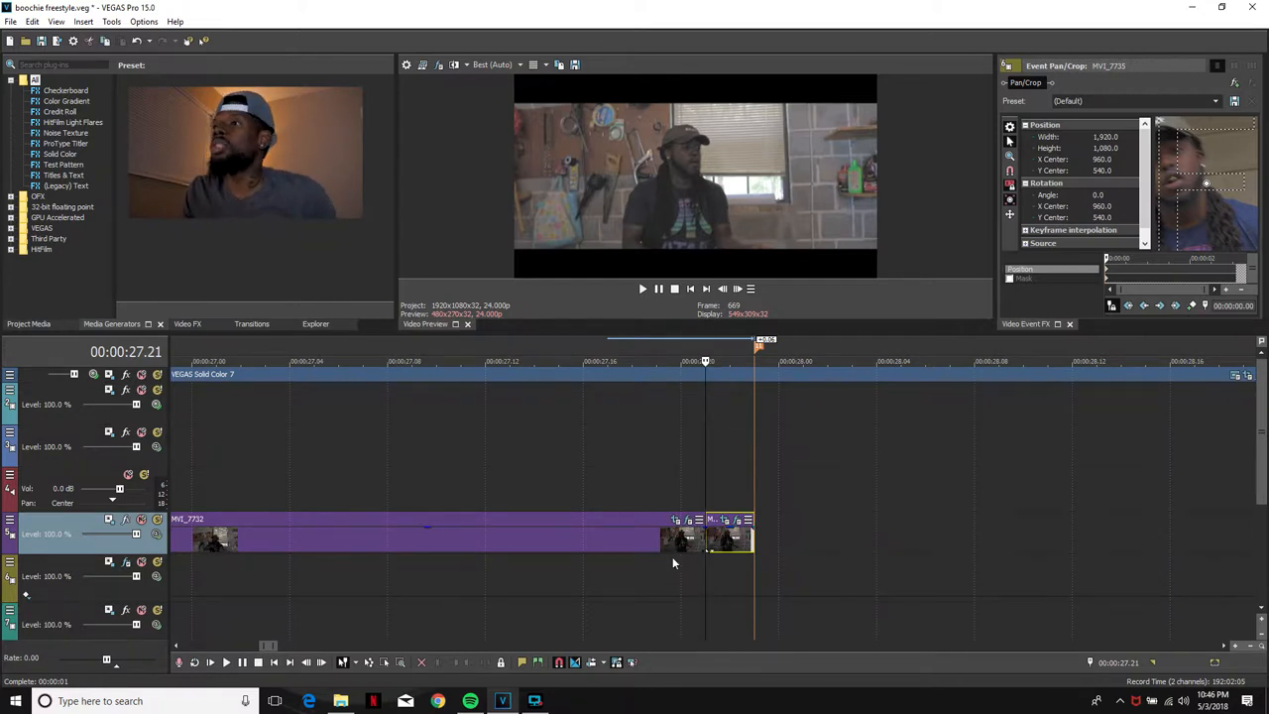
{"action": "mouse_move", "coordinate": [744, 519]}
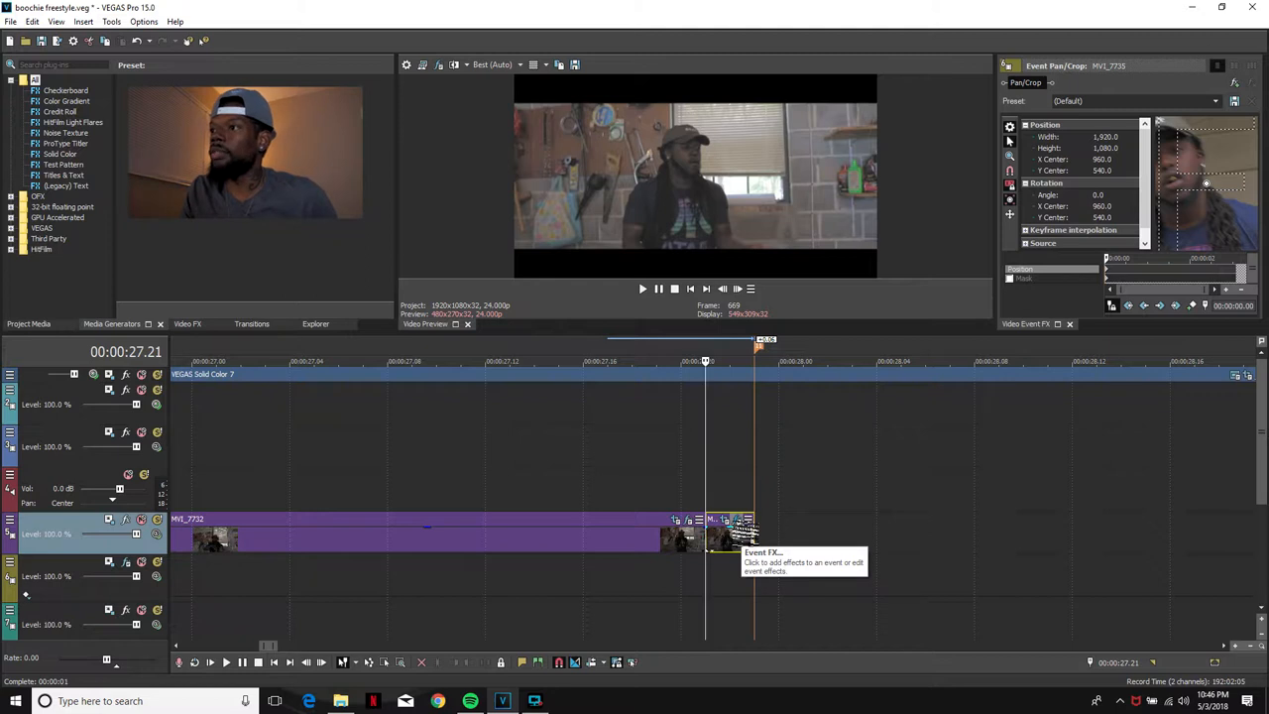
Apply VEGAS Brightness and Contrast to the slice with Brightness raised to about 0.30.
{"action": "left_click", "coordinate": [738, 520]}
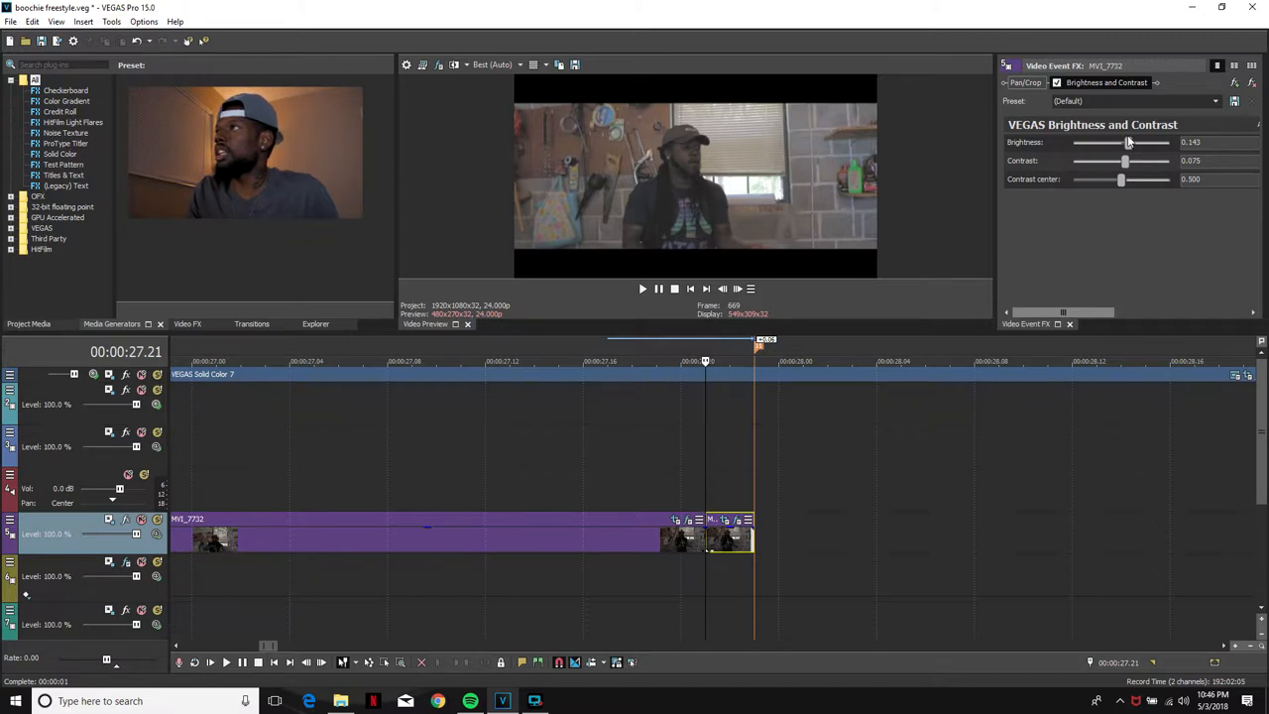
{"action": "left_click_drag", "start_coordinate": [1122, 143], "coordinate": [1135, 143]}
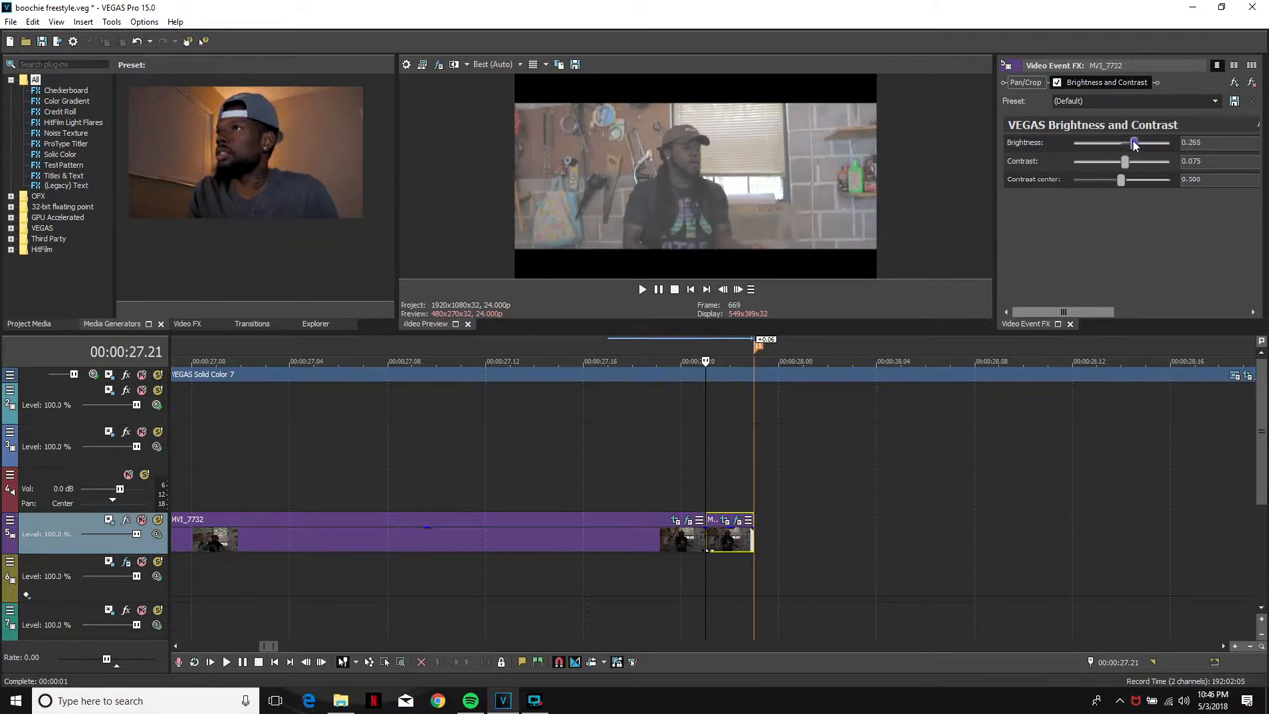
{"action": "left_click_drag", "start_coordinate": [1134, 142], "coordinate": [1149, 143]}
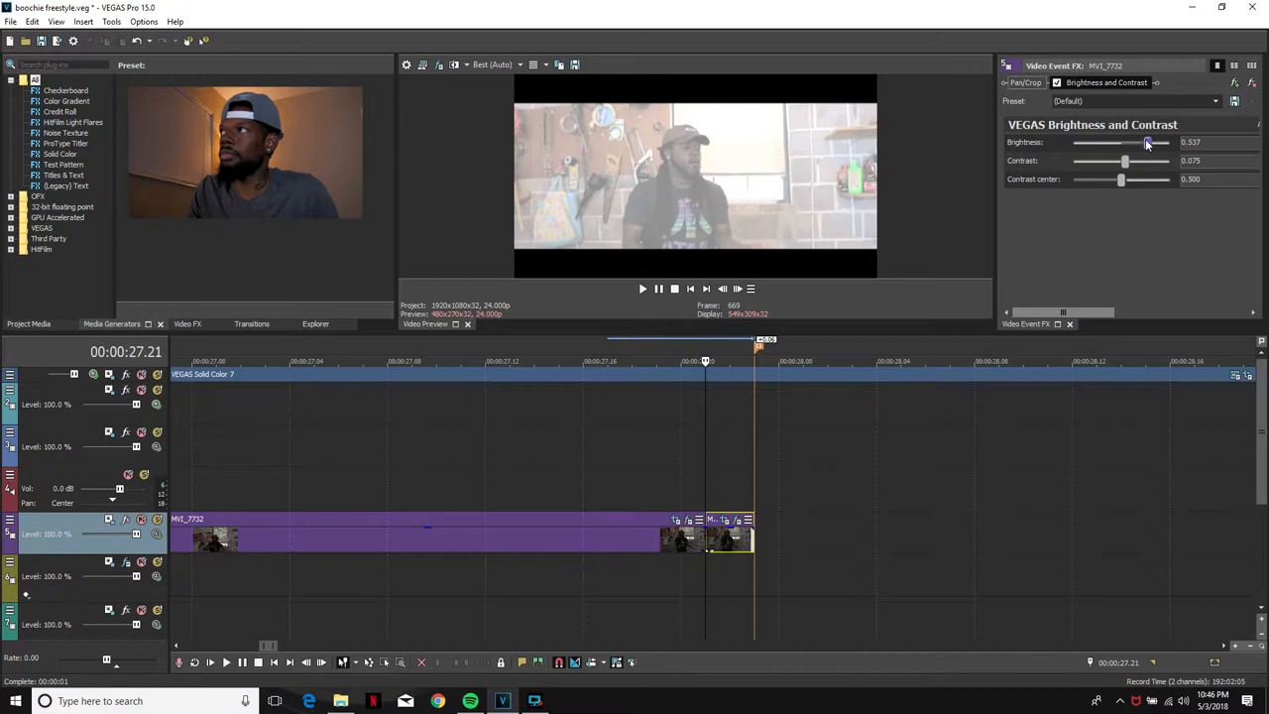
{"action": "left_click_drag", "start_coordinate": [1125, 143], "coordinate": [1150, 142]}
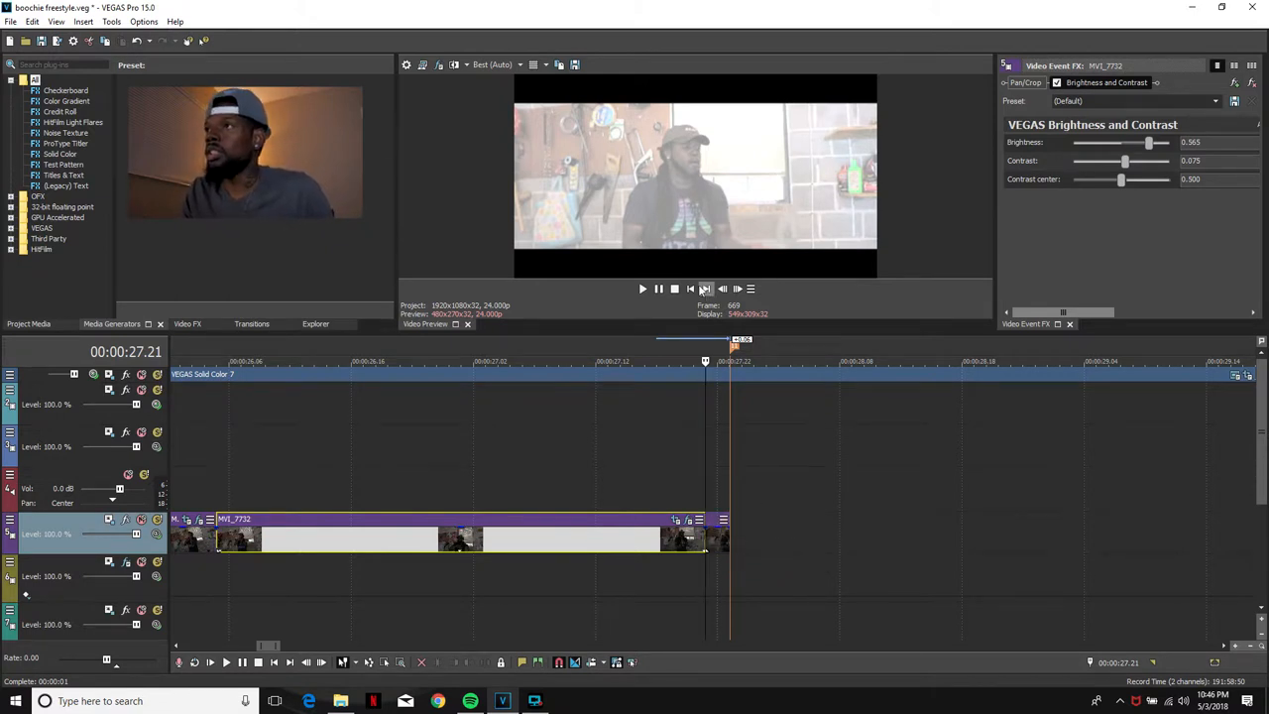
{"action": "mouse_move", "coordinate": [722, 290]}
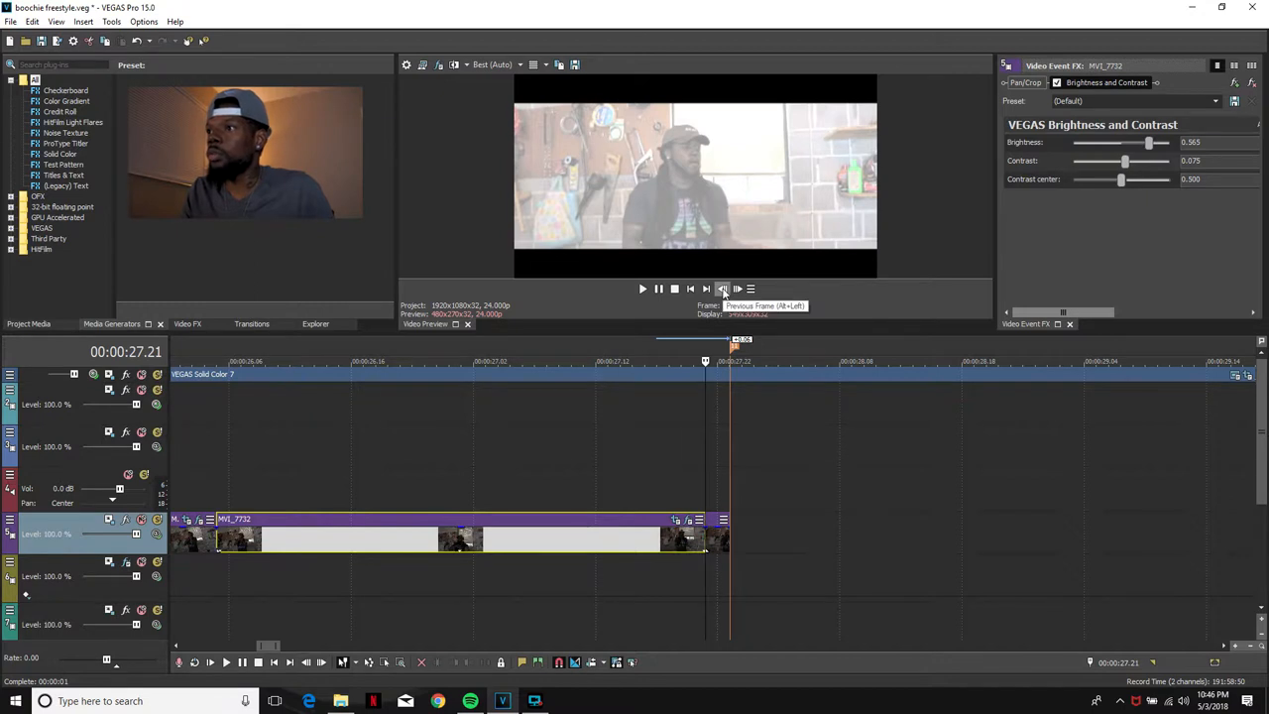
Step back and cut further few-frame events after the first flash.
{"action": "left_click", "coordinate": [722, 290]}
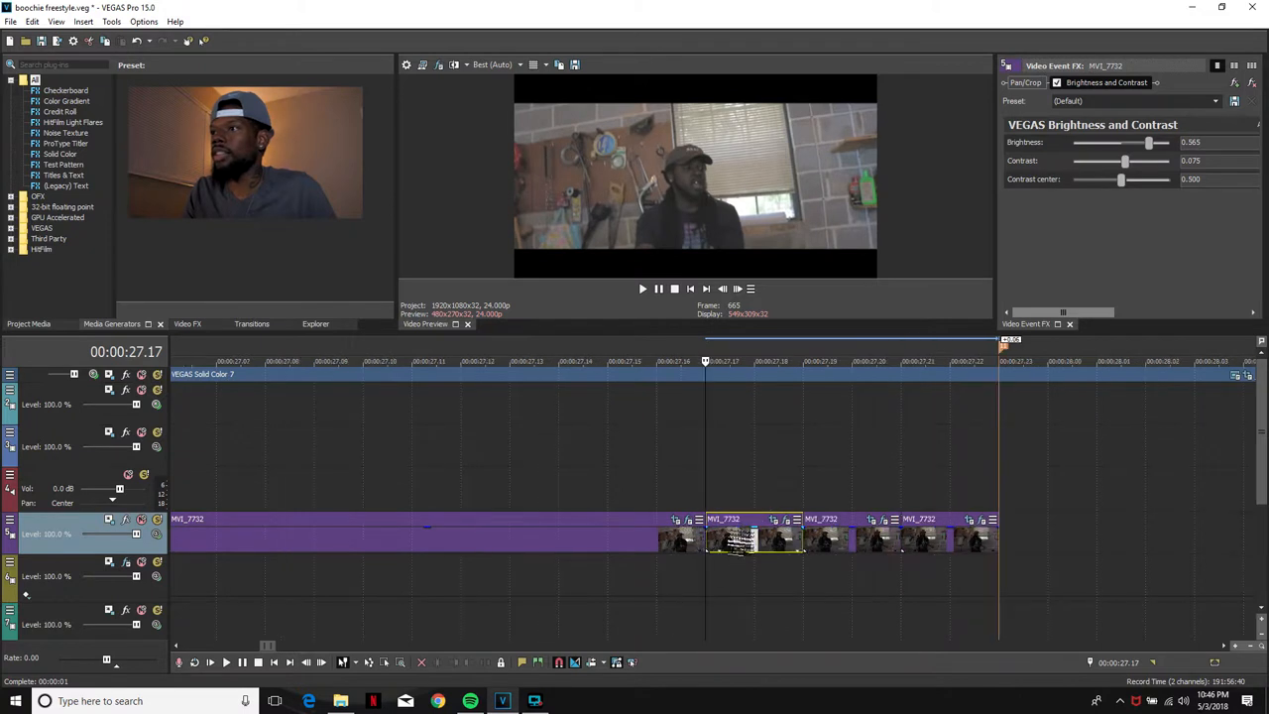
{"action": "left_click", "coordinate": [849, 540]}
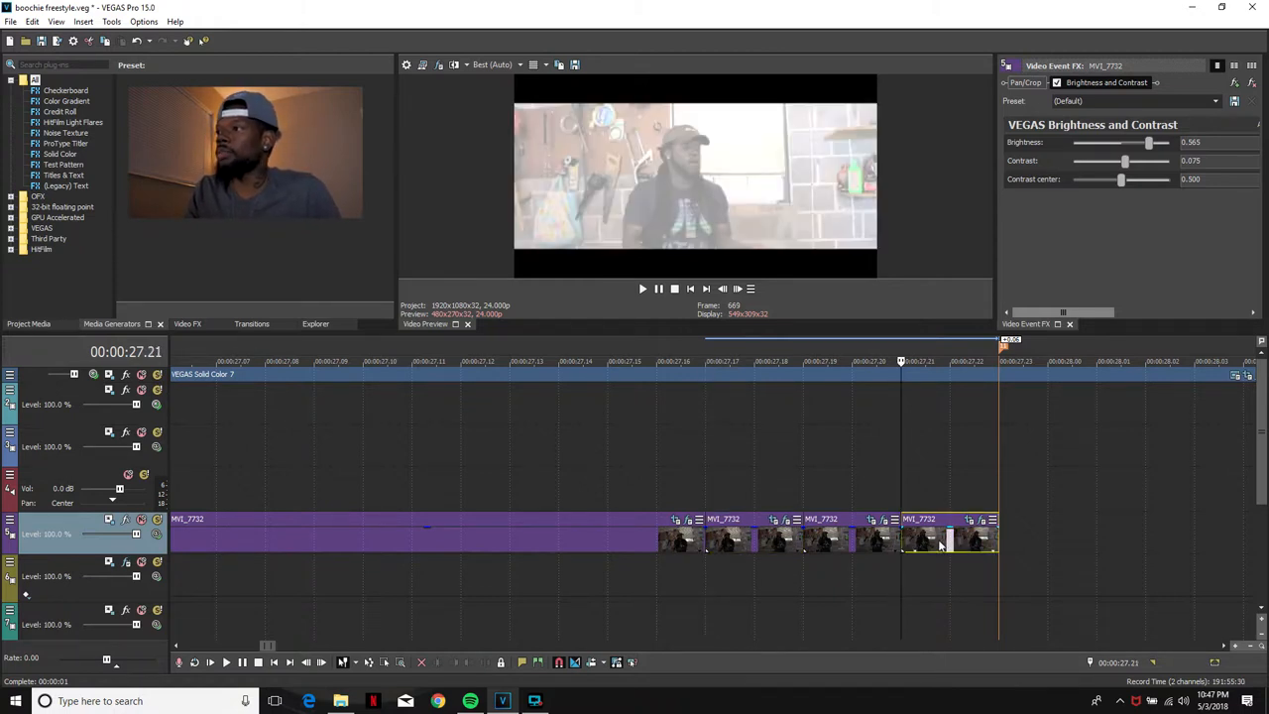
Copy the flash event and selectively paste only its video event effects onto another short event.
{"action": "right_click", "coordinate": [943, 543]}
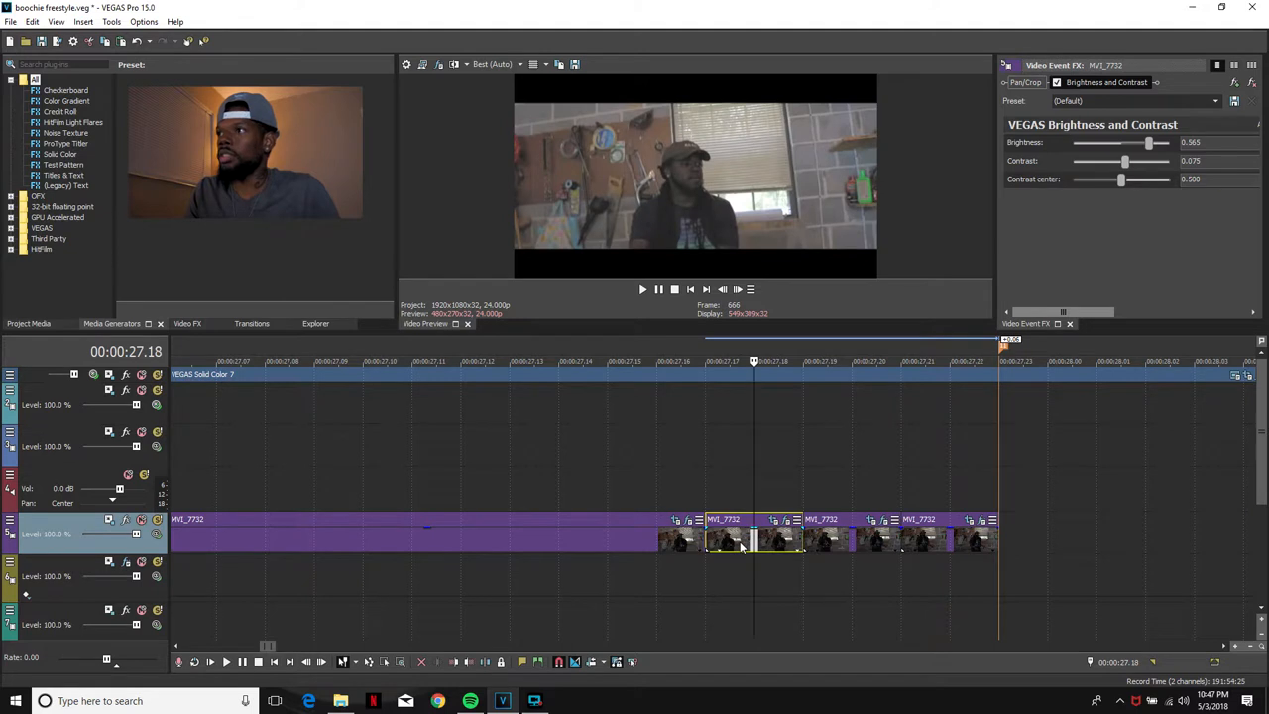
{"action": "right_click", "coordinate": [738, 544]}
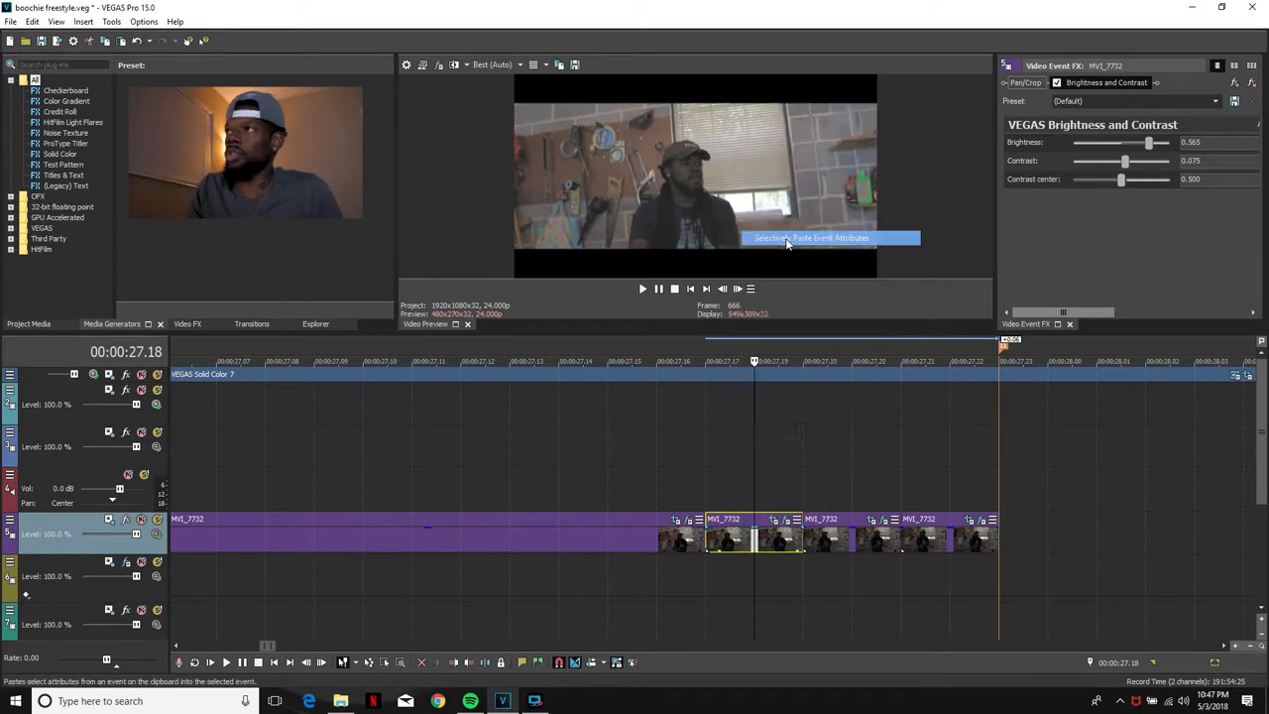
{"action": "left_click", "coordinate": [811, 238]}
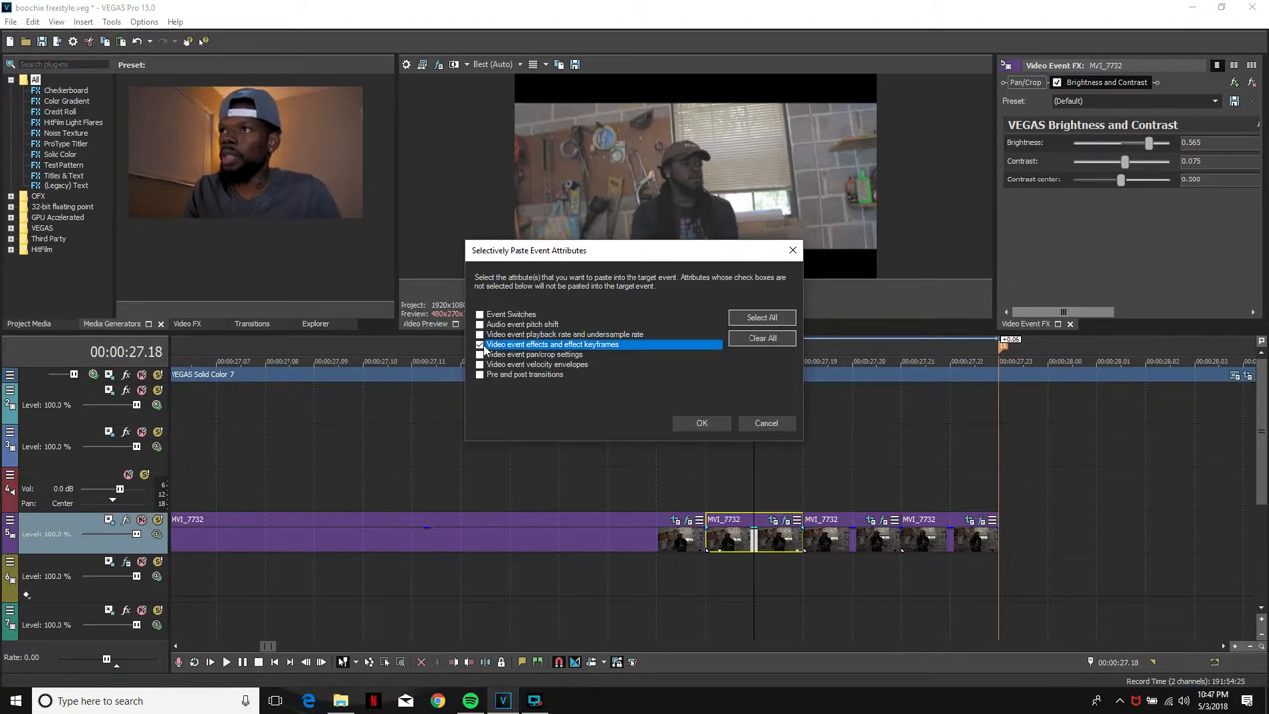
{"action": "left_click", "coordinate": [702, 424]}
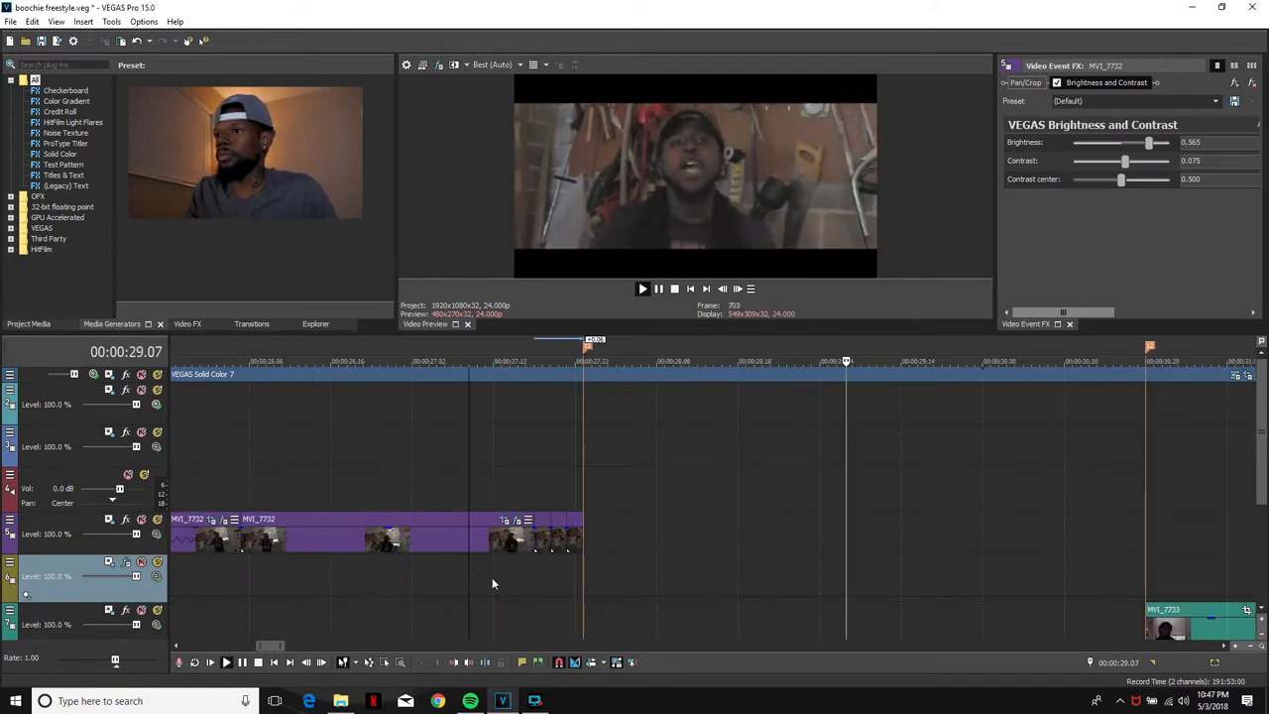
Preview the double flash, then bring up Event Pan/Crop for the short event near 00:00:27.21.
{"action": "left_click", "coordinate": [428, 361]}
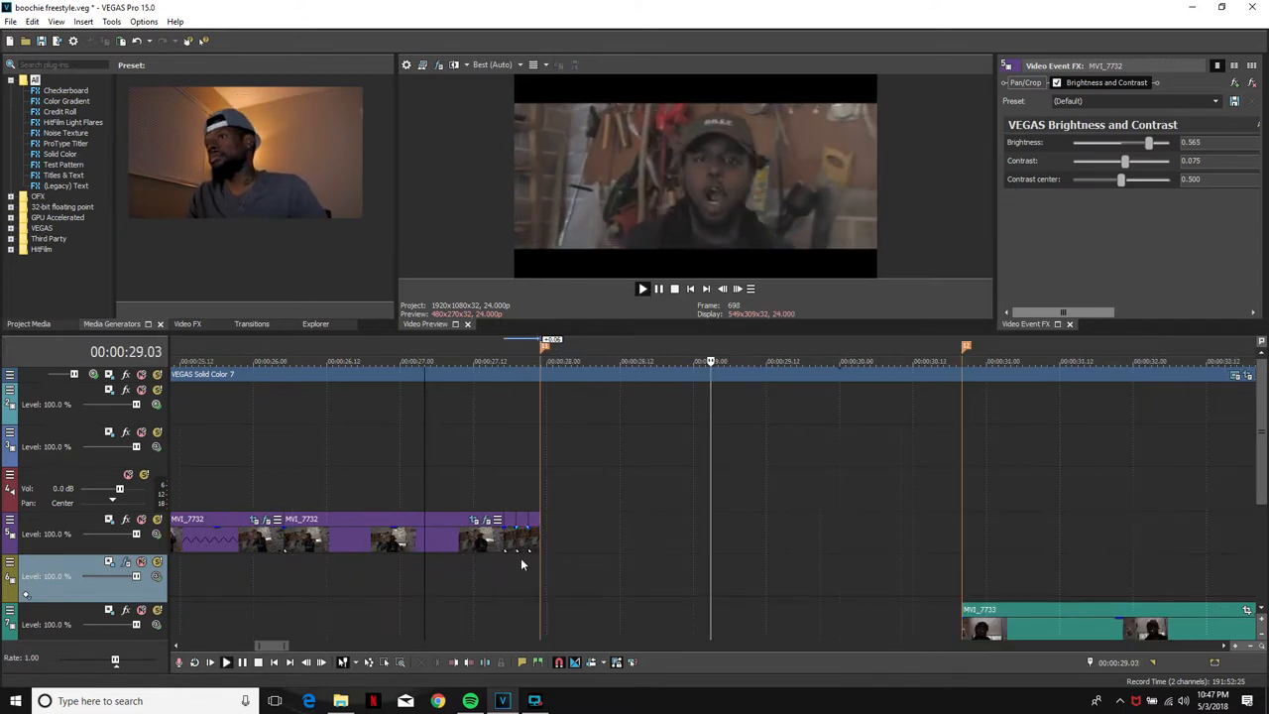
{"action": "left_click", "coordinate": [426, 361]}
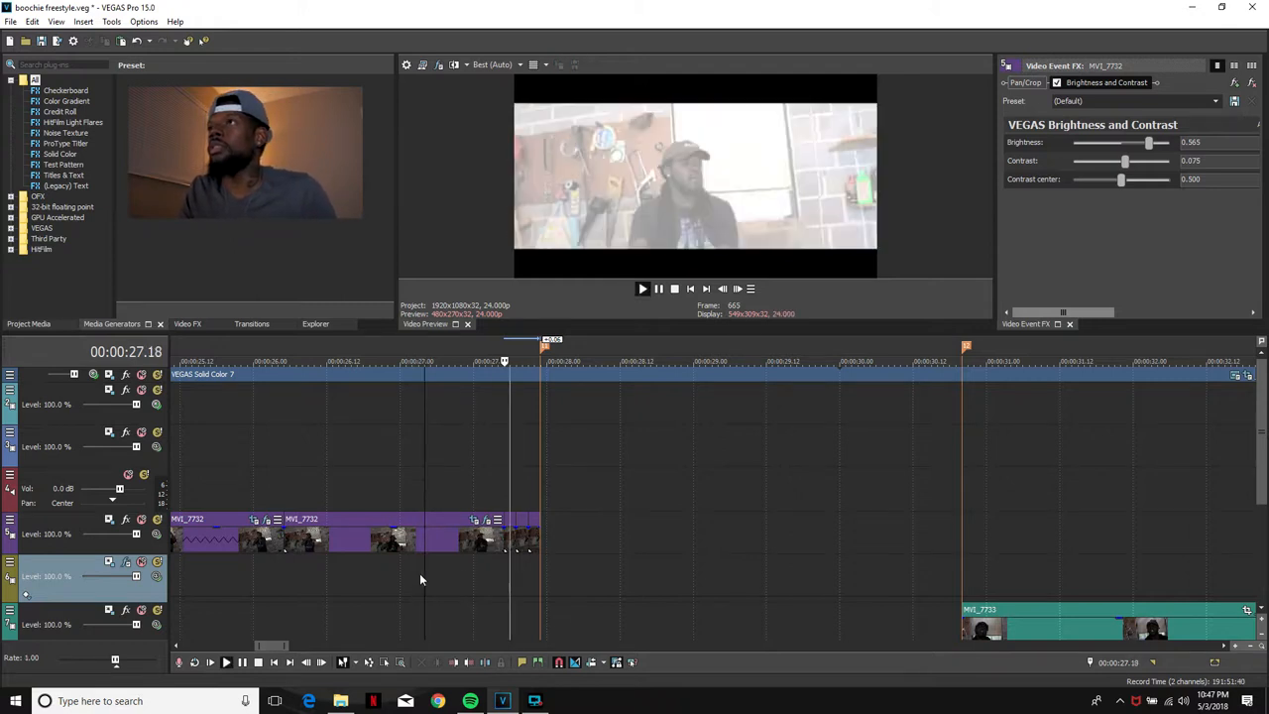
{"action": "left_click", "coordinate": [419, 361]}
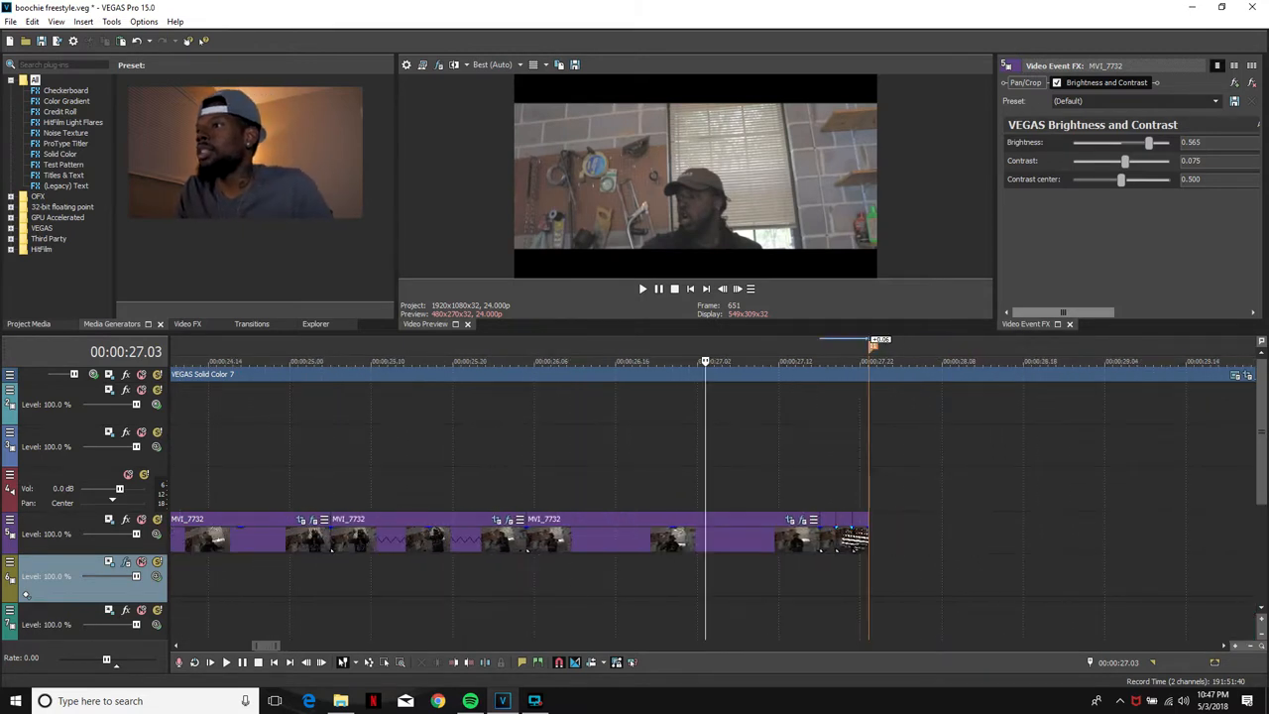
{"action": "left_click", "coordinate": [857, 360]}
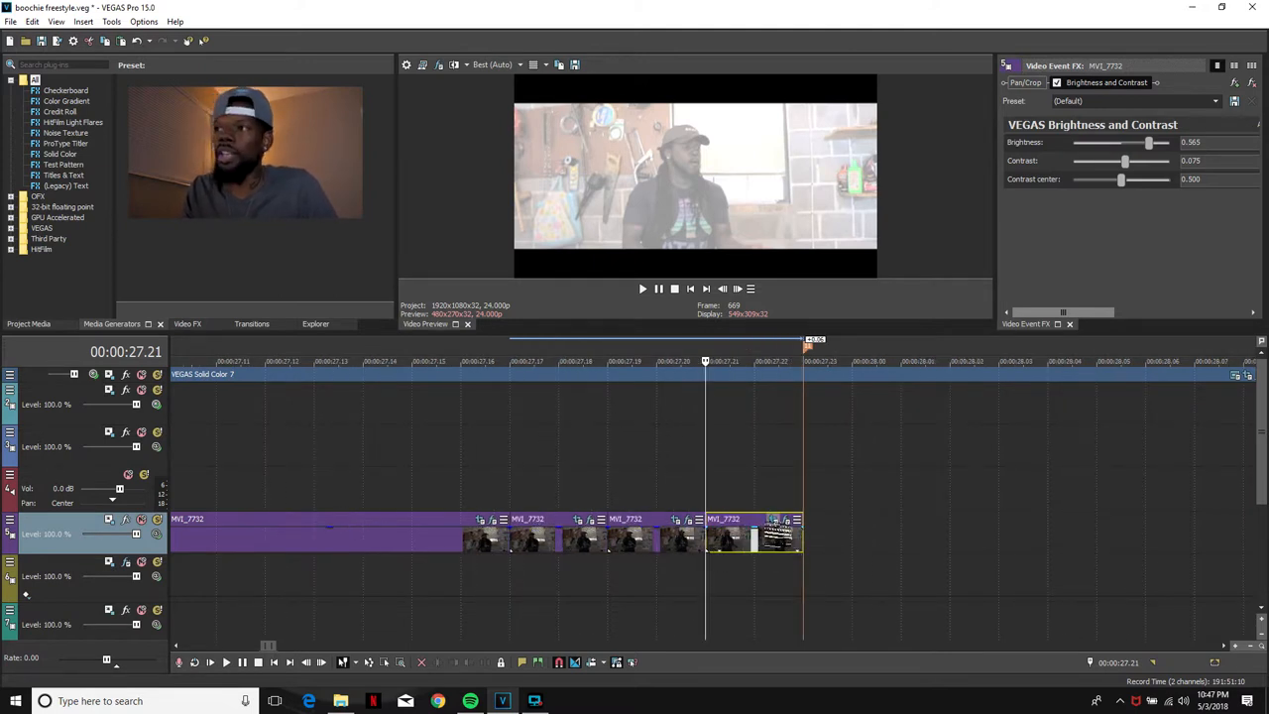
{"action": "left_click", "coordinate": [1028, 83]}
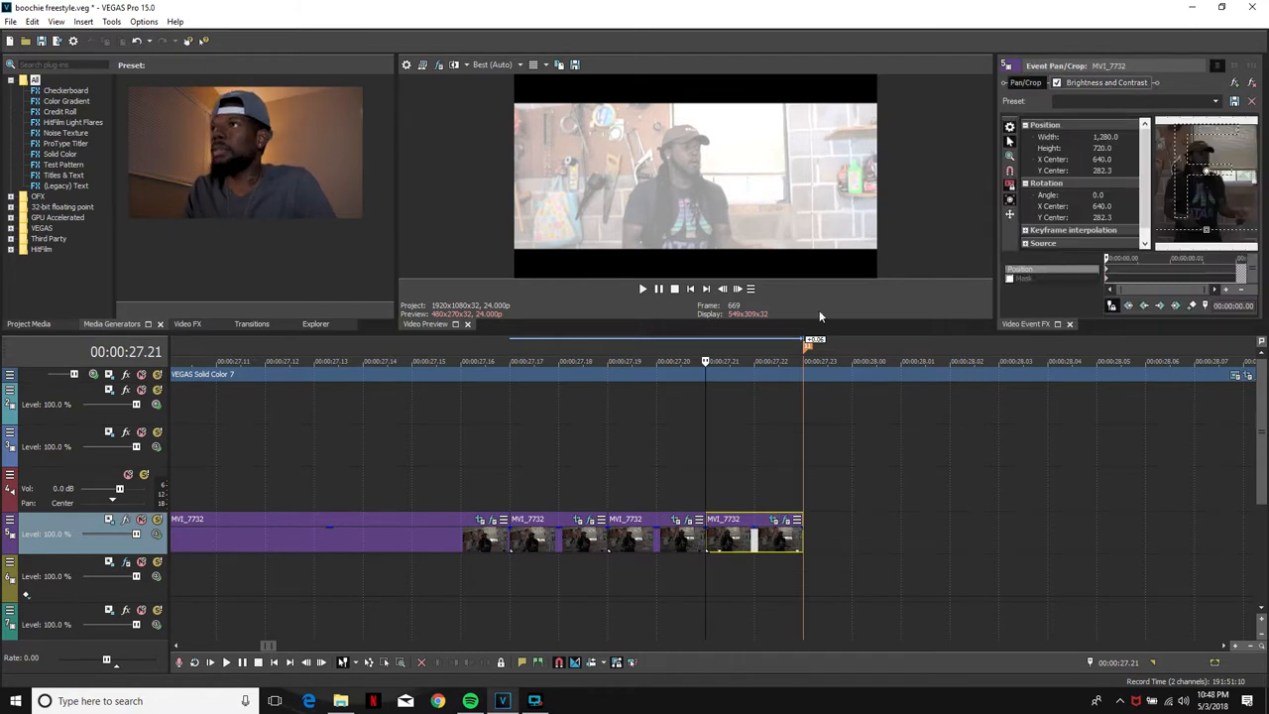